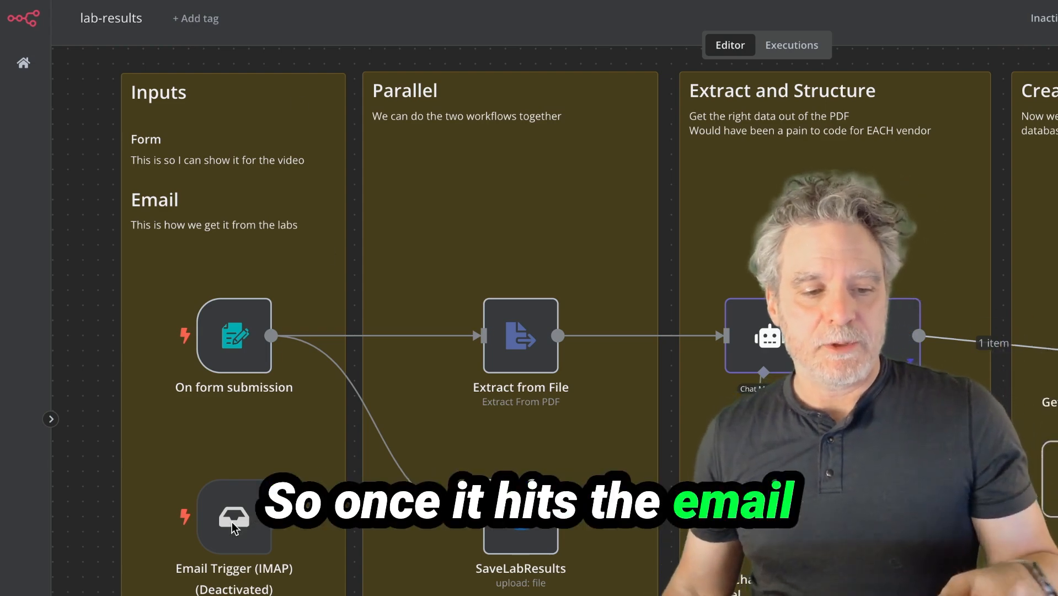
Test-run the form trigger with the lab PDF and review Extract from File's one-item output
left_click(234, 335)
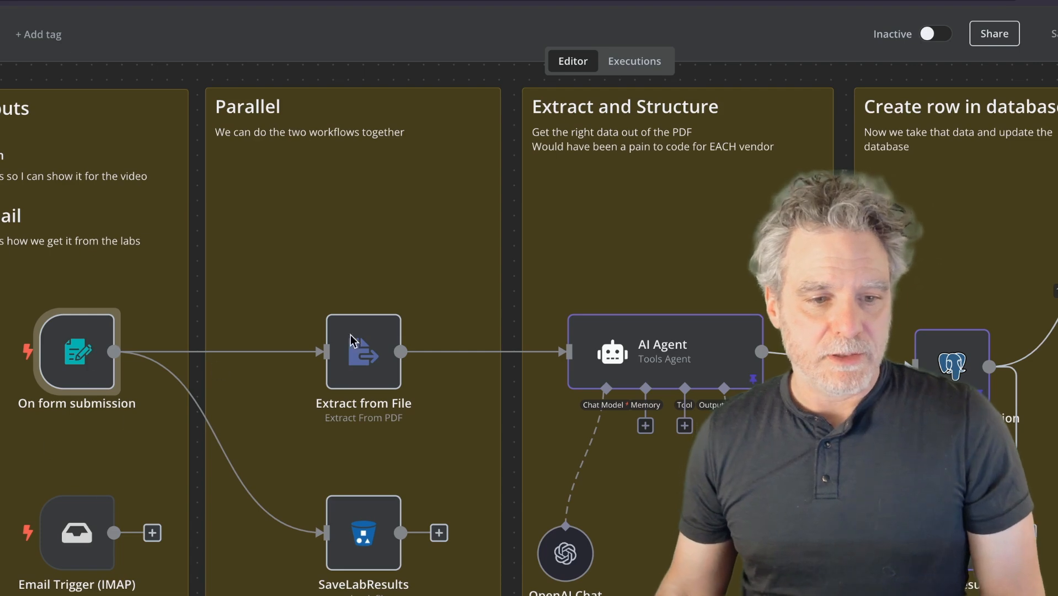
double_click(363, 351)
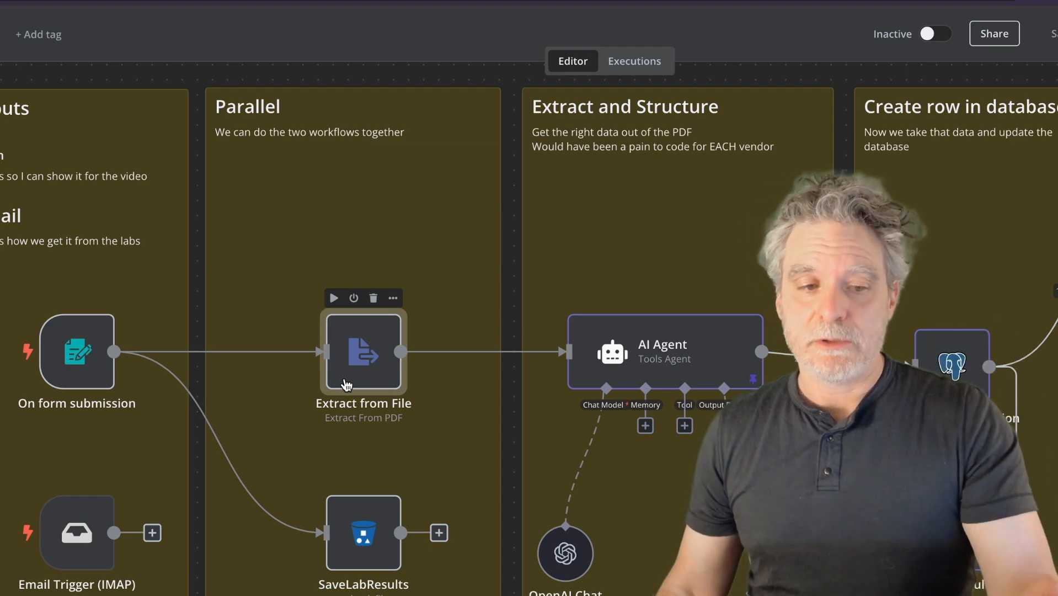
mouse_move(527, 501)
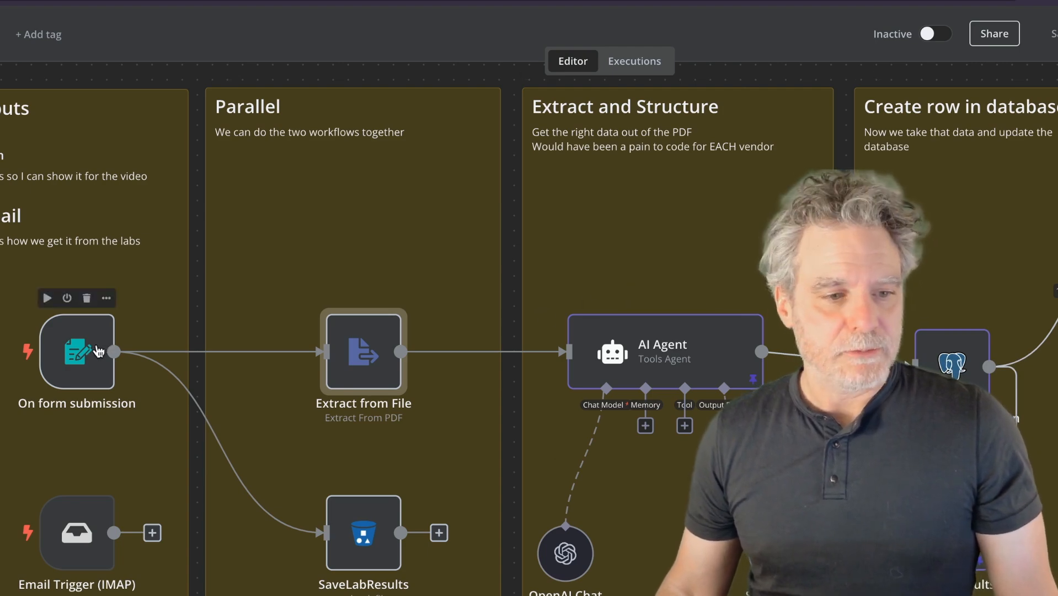
double_click(76, 350)
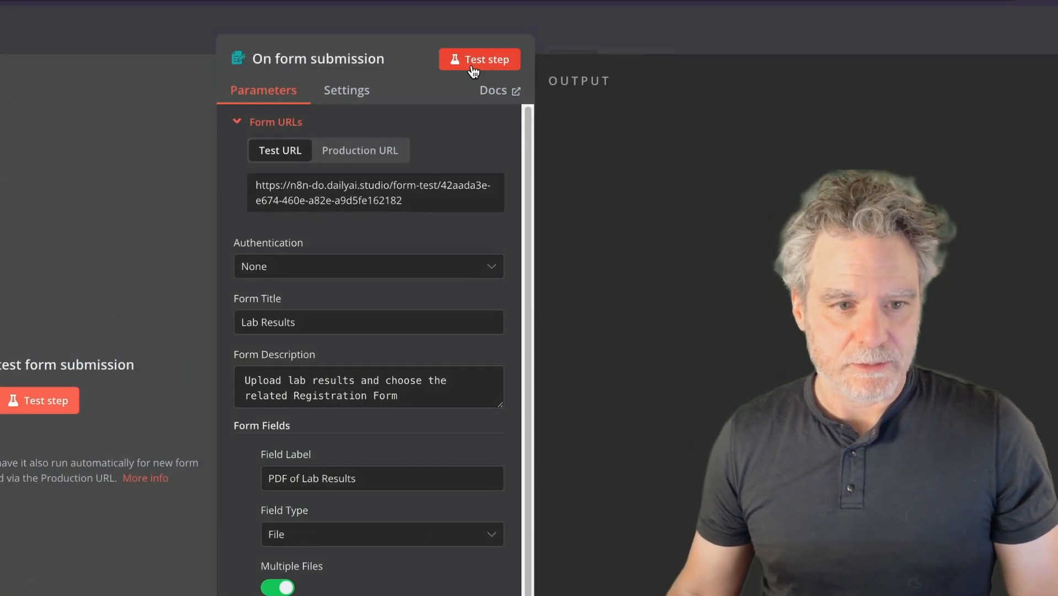
left_click(480, 59)
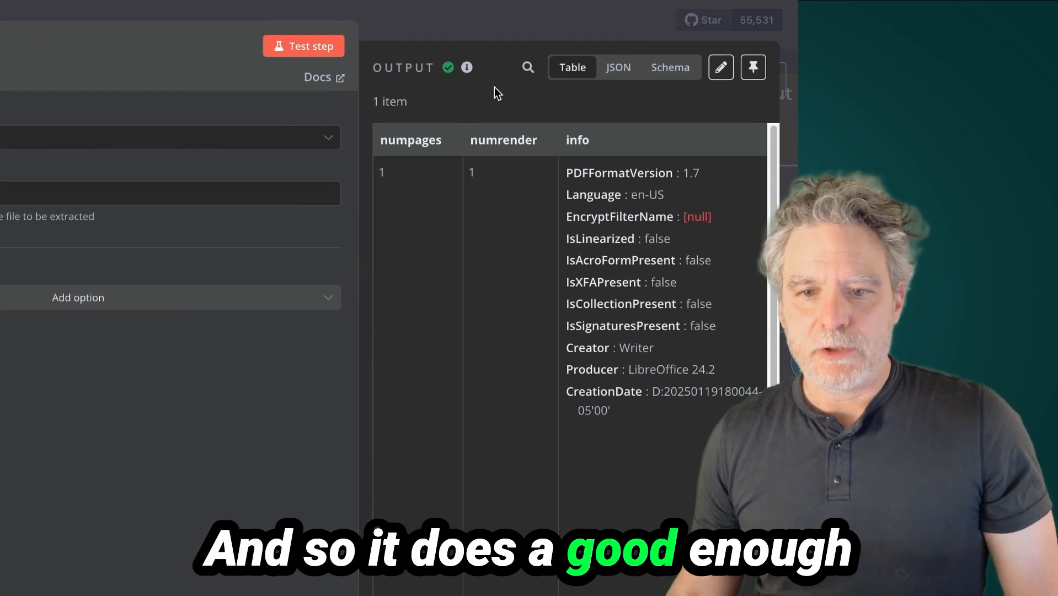
left_click(618, 67)
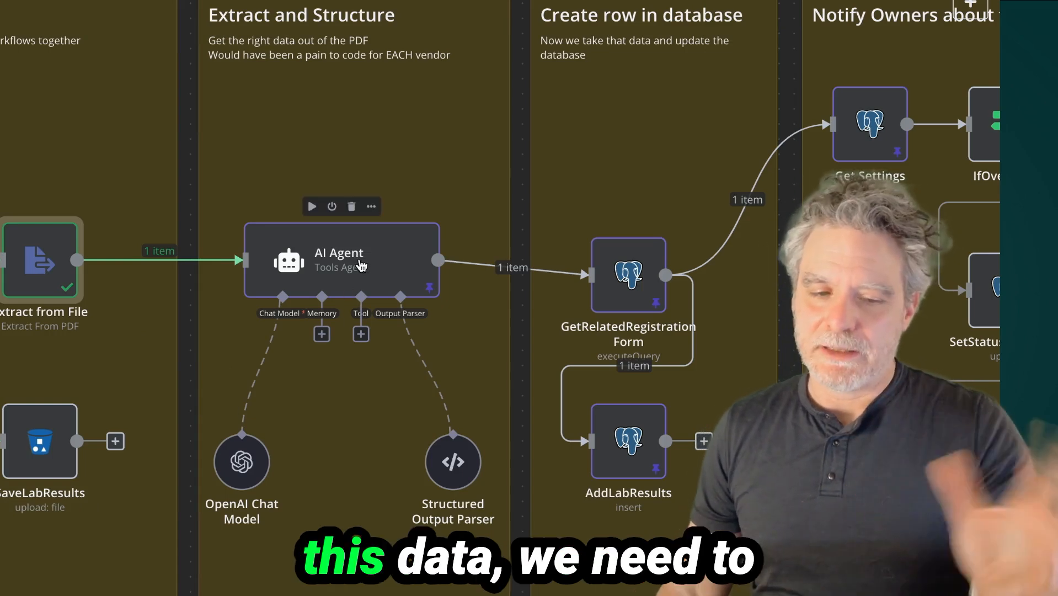
mouse_move(452, 462)
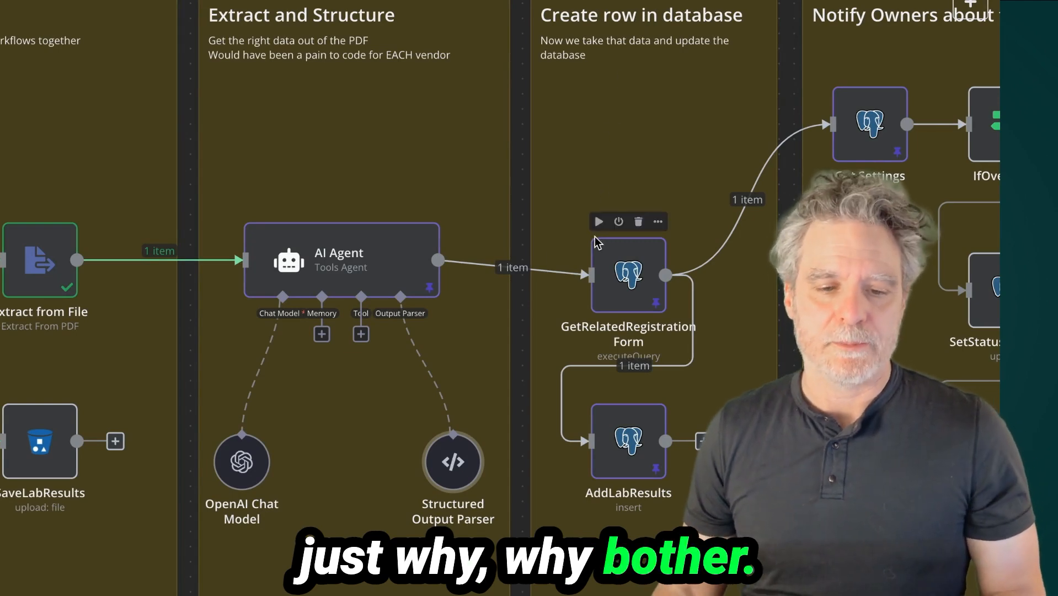
mouse_move(382, 253)
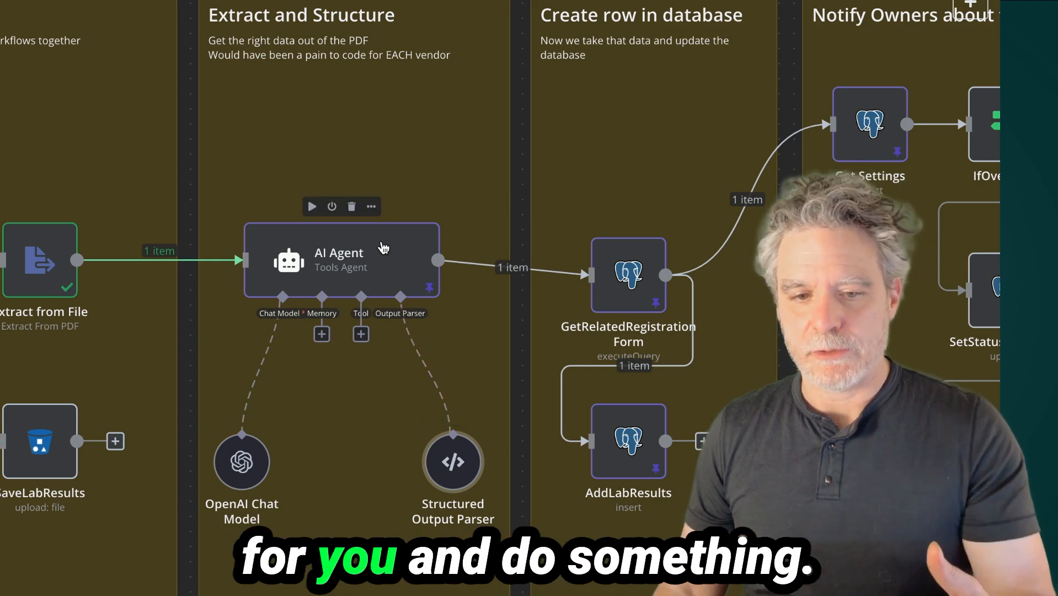
mouse_move(406, 292)
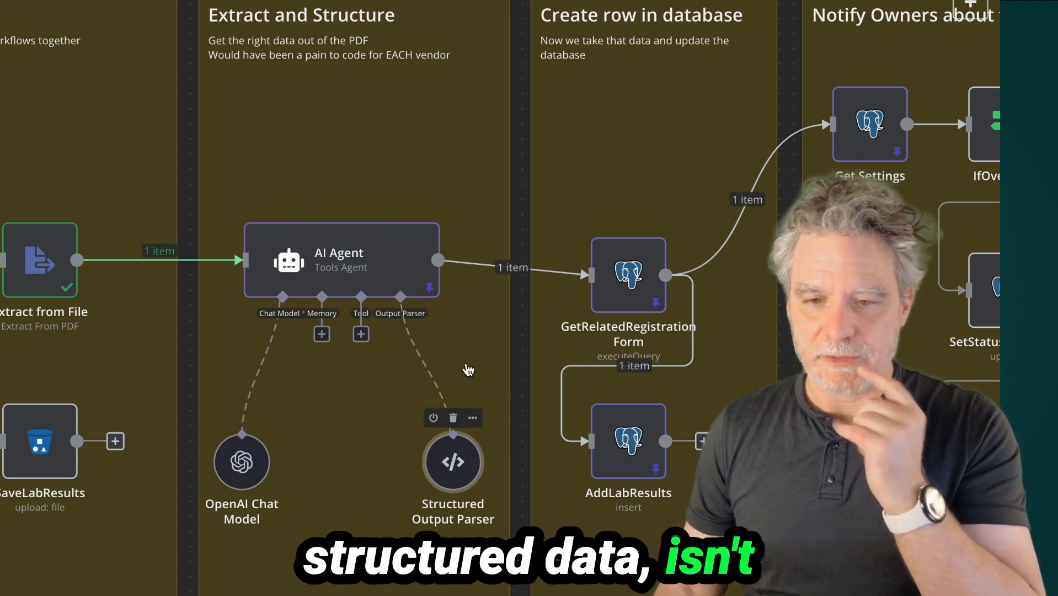
mouse_move(240, 463)
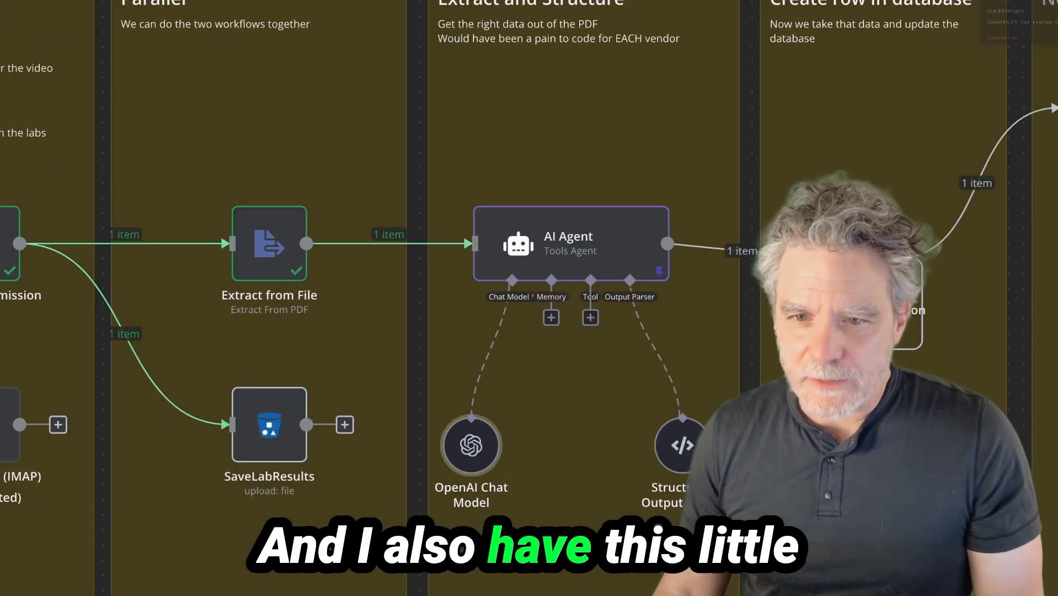
Review the workflow settings showing Error Workflow as the error workflow, then close them
left_click(1005, 11)
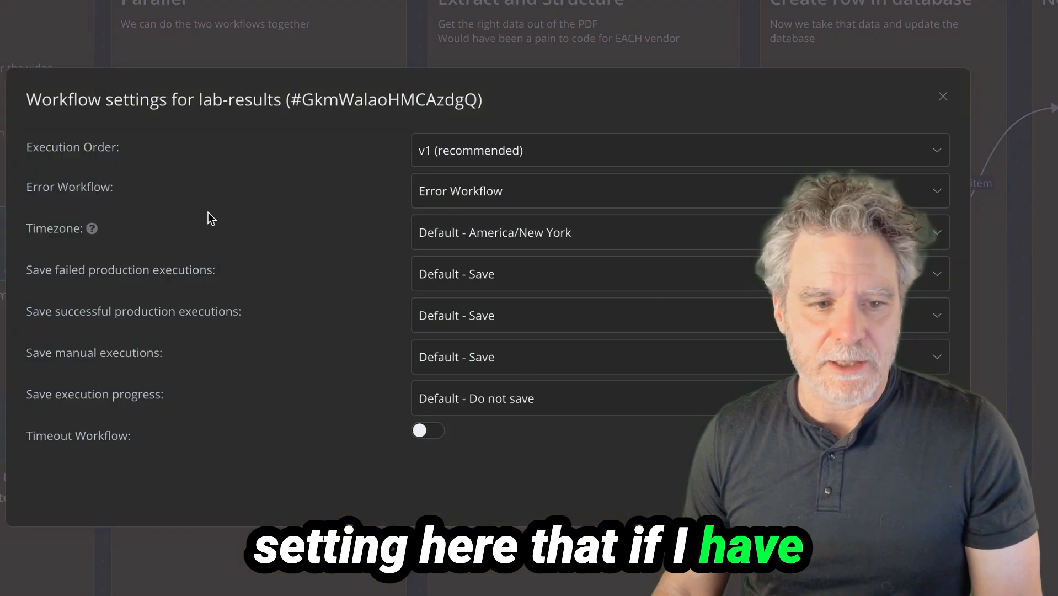
mouse_move(520, 179)
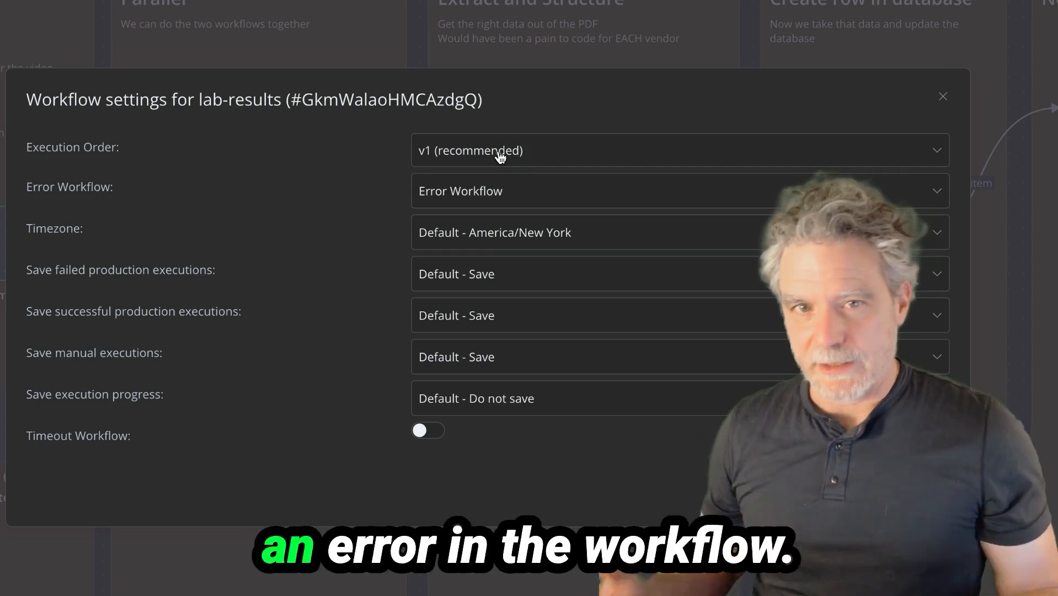
left_click(942, 96)
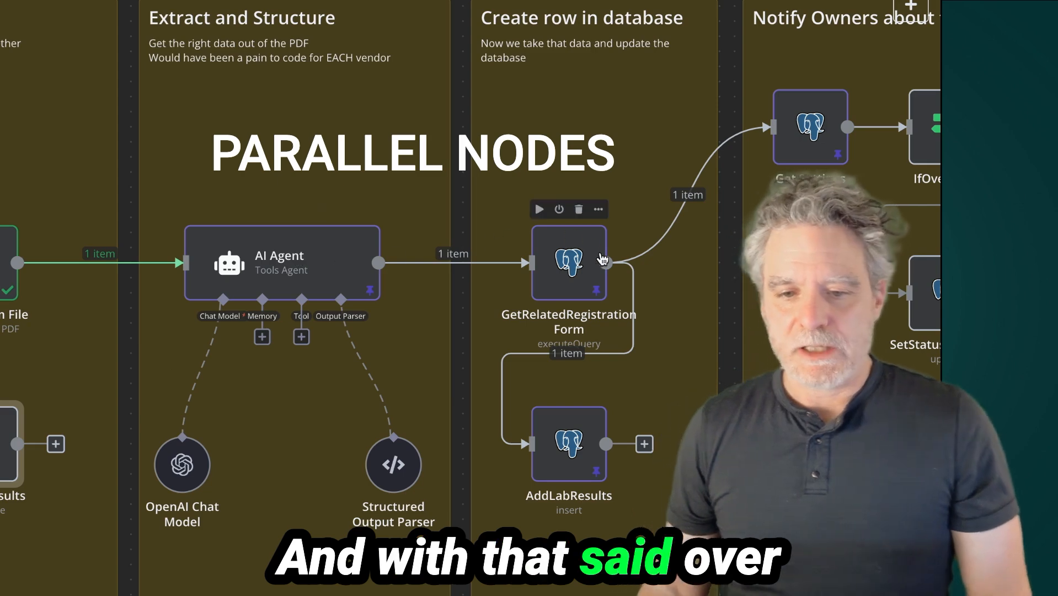
mouse_move(584, 439)
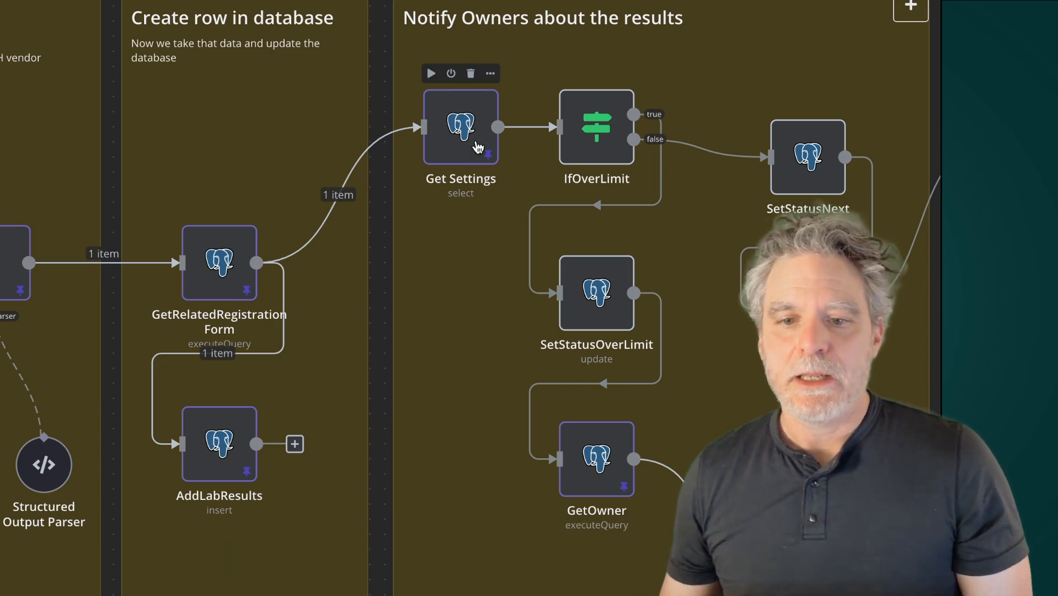
left_click(596, 126)
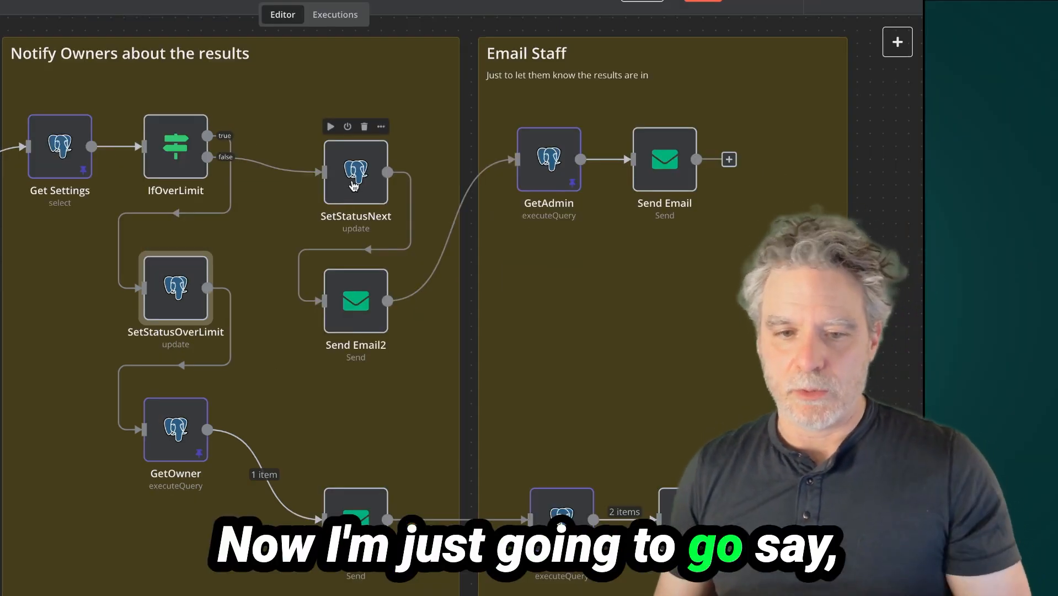
mouse_move(176, 289)
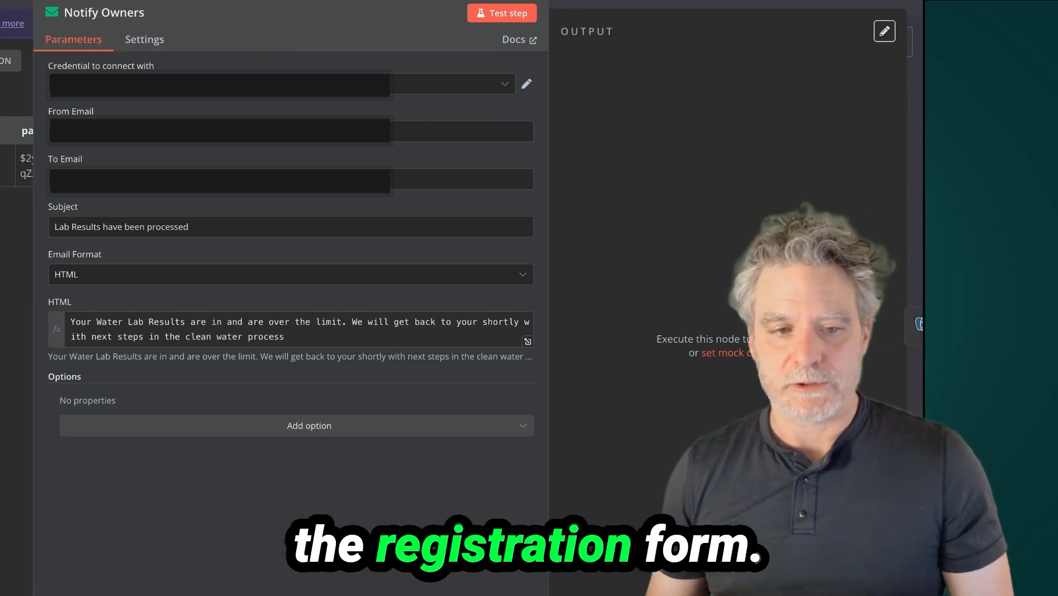
left_click(41, 12)
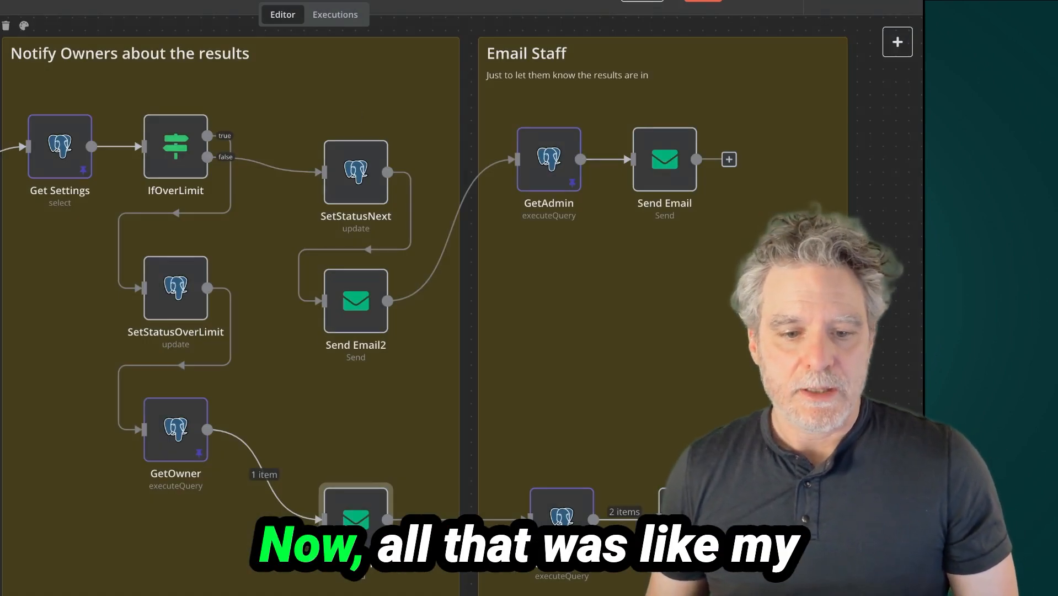